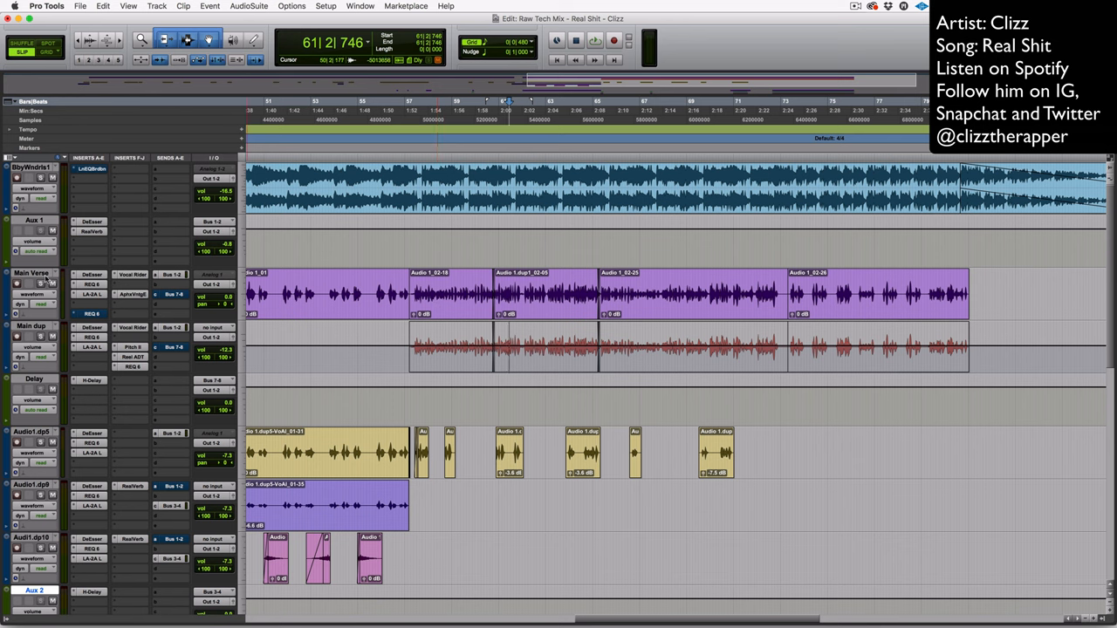
# Step: Duplicate the Main Vocal track once via its right-click Duplicate command, keeping 1 copy
pyautogui.rightClick(26, 272)
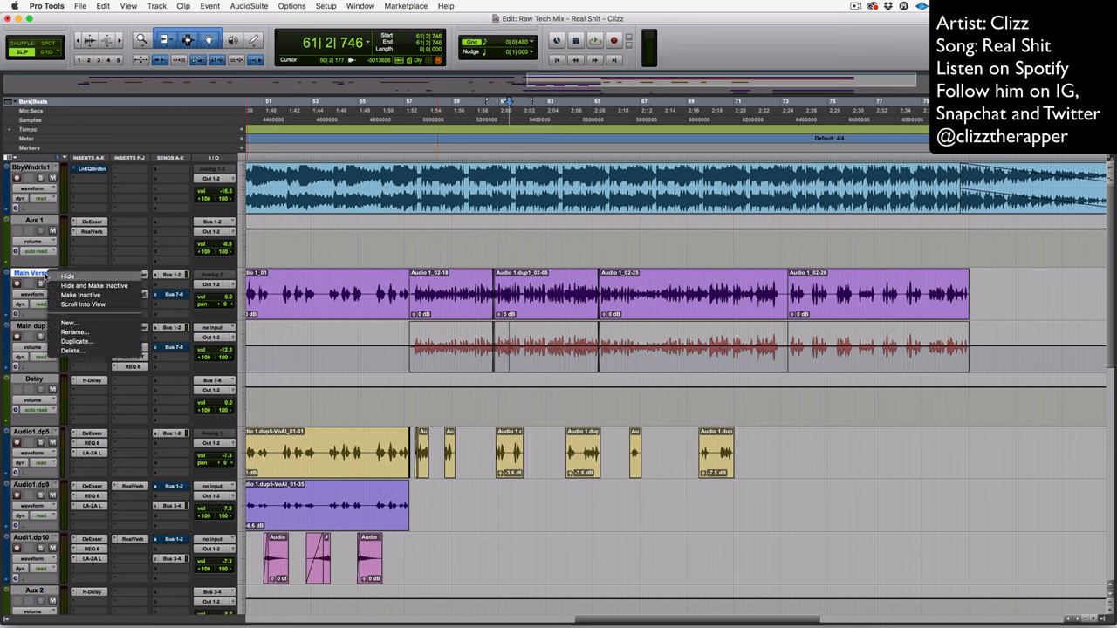
pyautogui.click(77, 340)
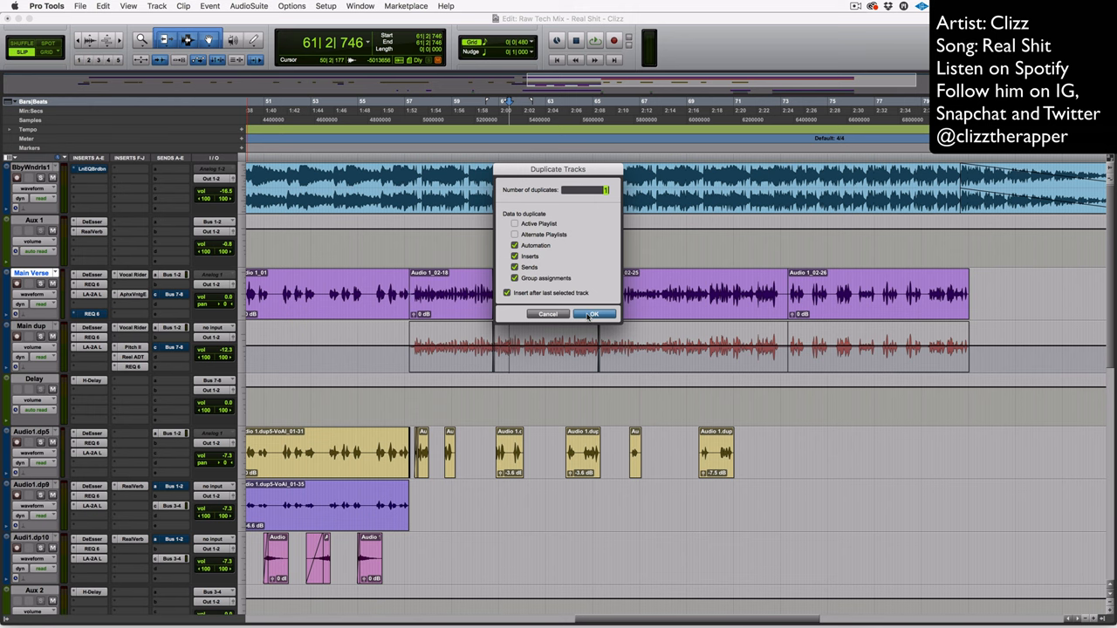
pyautogui.click(593, 314)
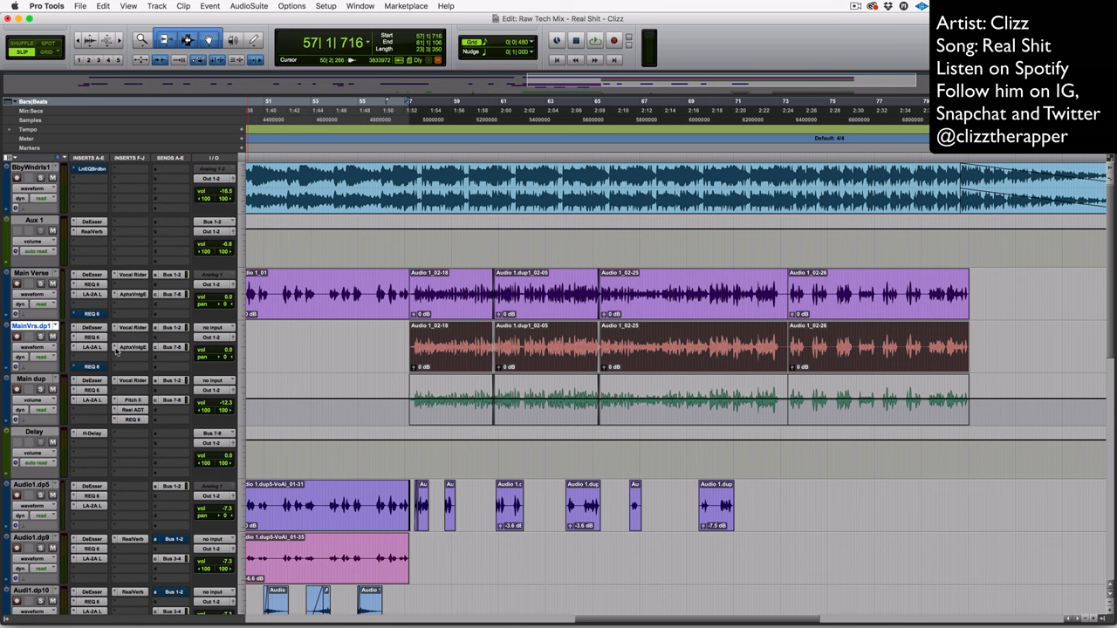
pyautogui.click(90, 341)
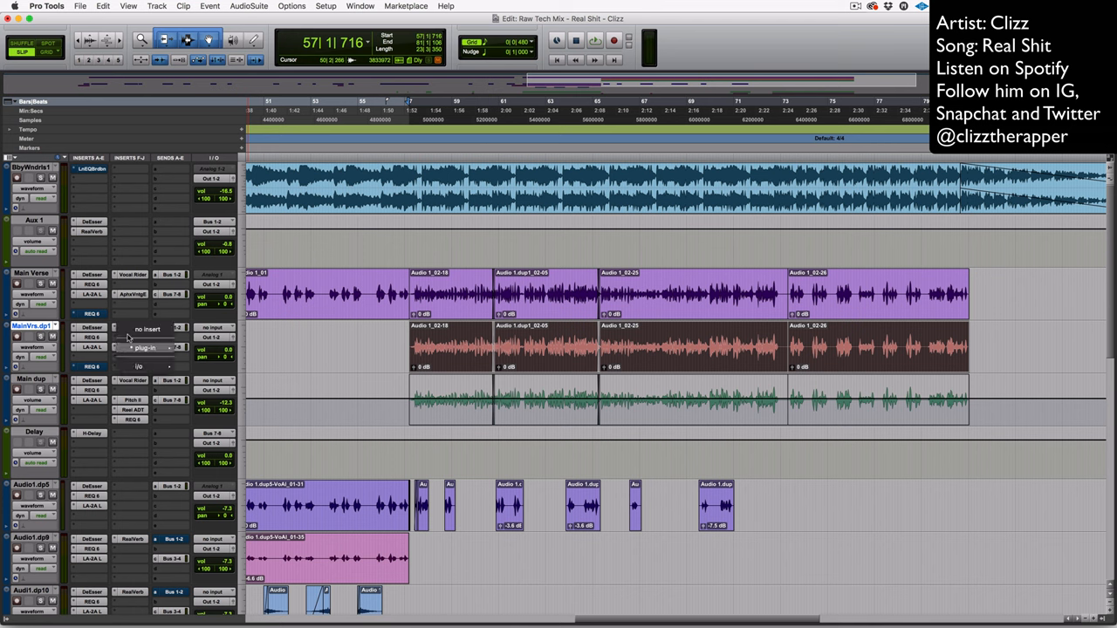
pyautogui.click(130, 337)
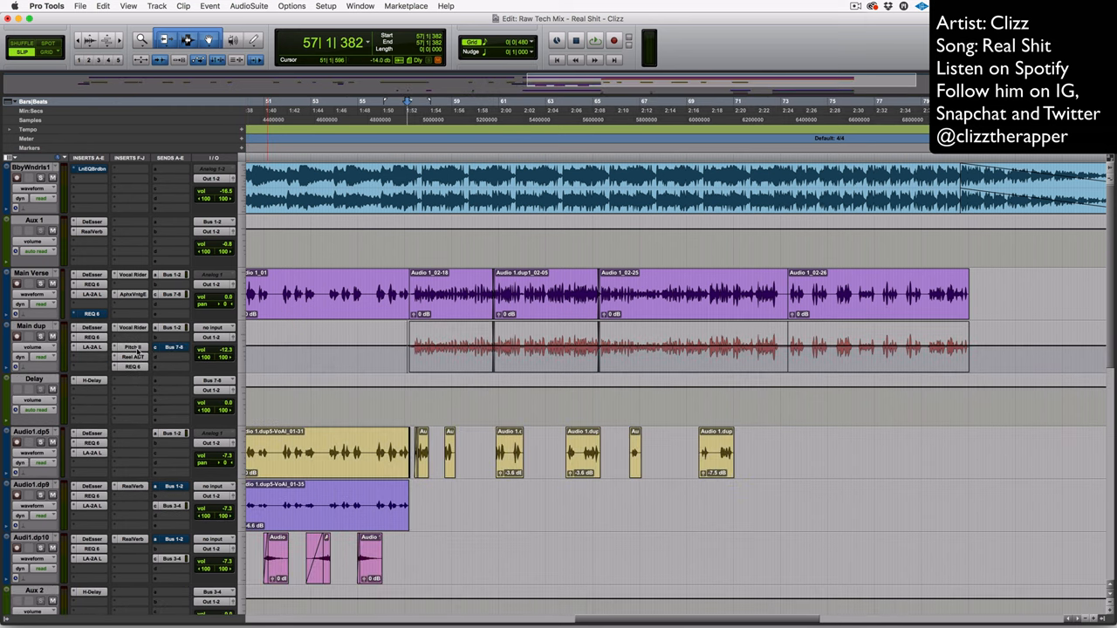
# Step: Insert Pitch Shift on Main dup at Coarse -4 semitones, then add Reel ADT in the next slot
pyautogui.click(91, 348)
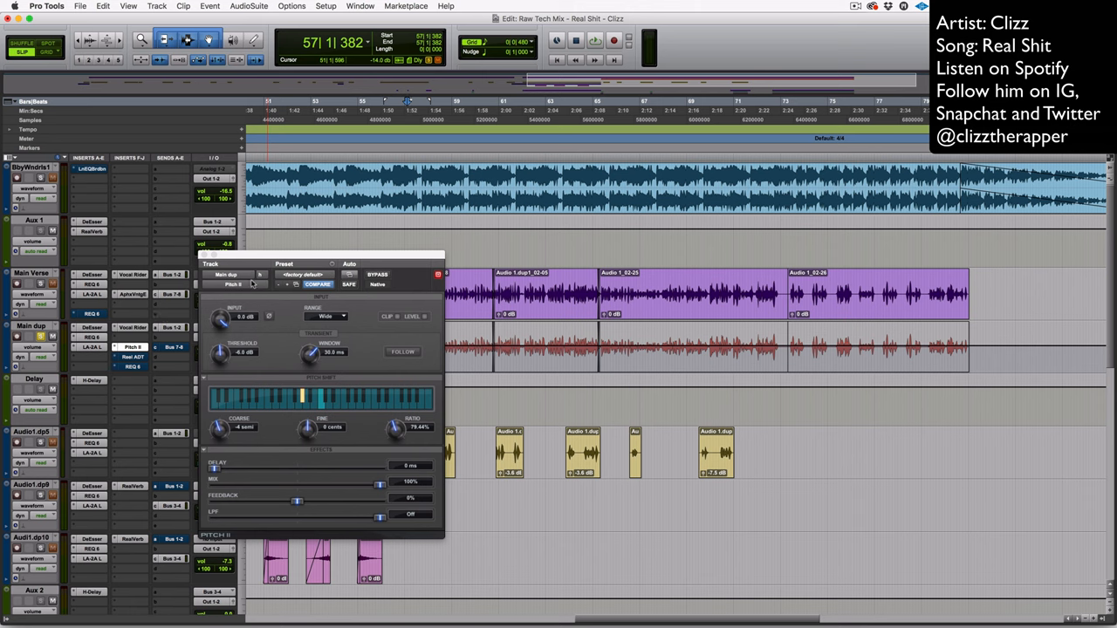
pyautogui.moveTo(318, 263); pyautogui.dragTo(286, 213)
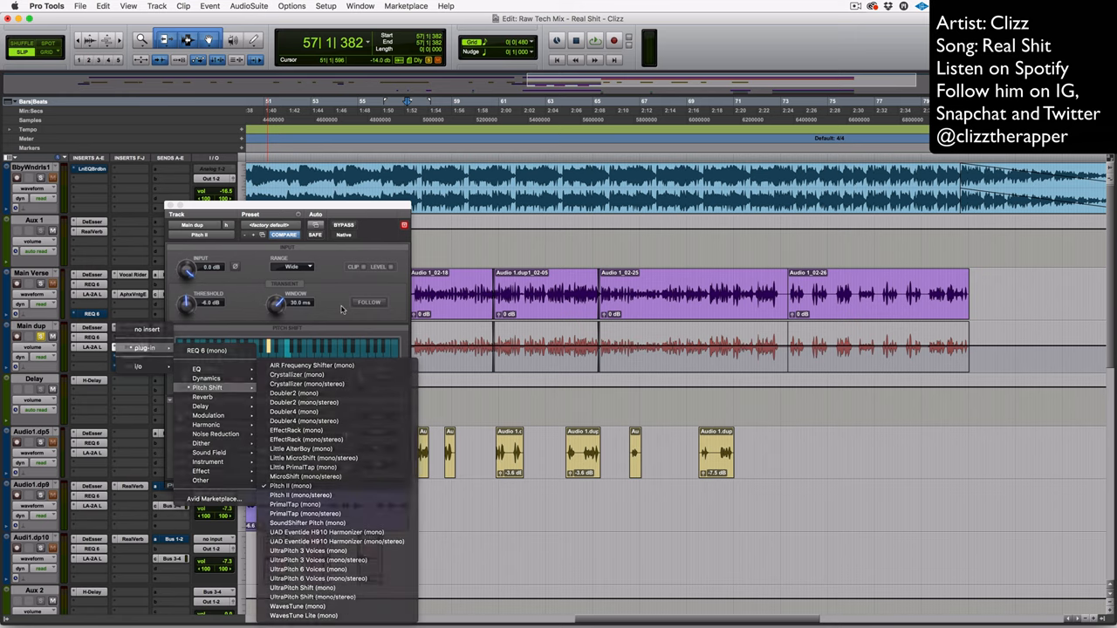
pyautogui.click(280, 485)
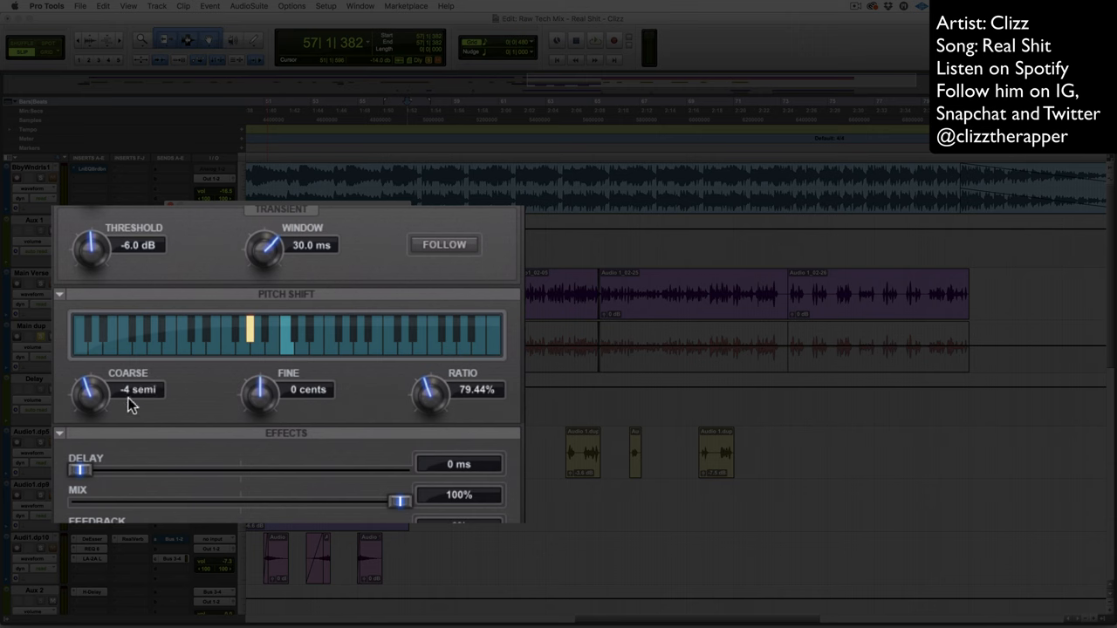
pyautogui.moveTo(131, 405)
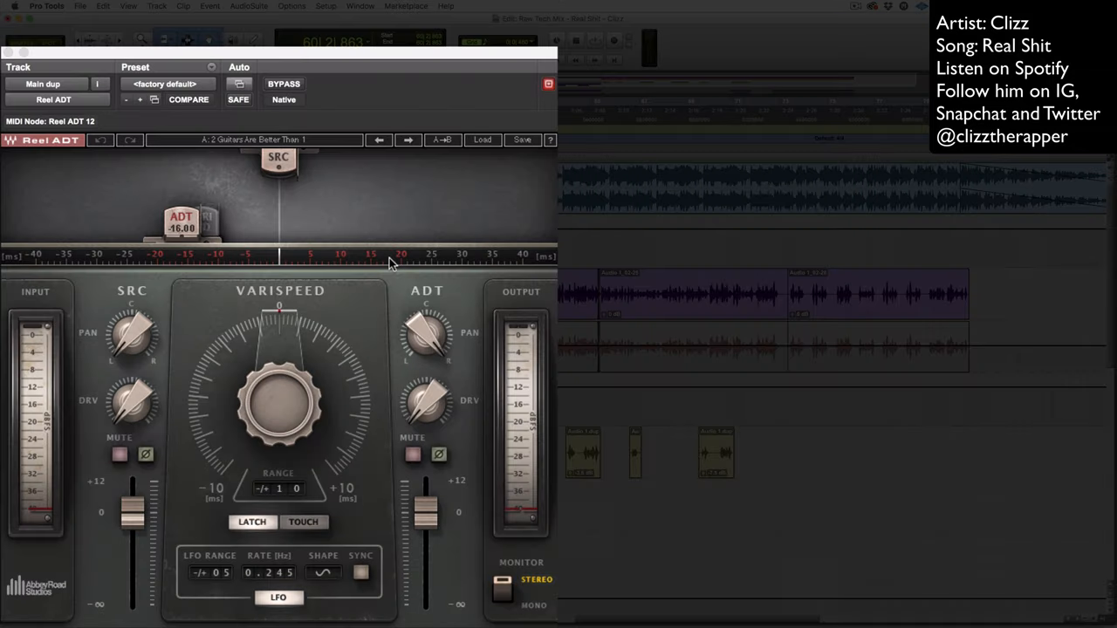
pyautogui.moveTo(334, 293)
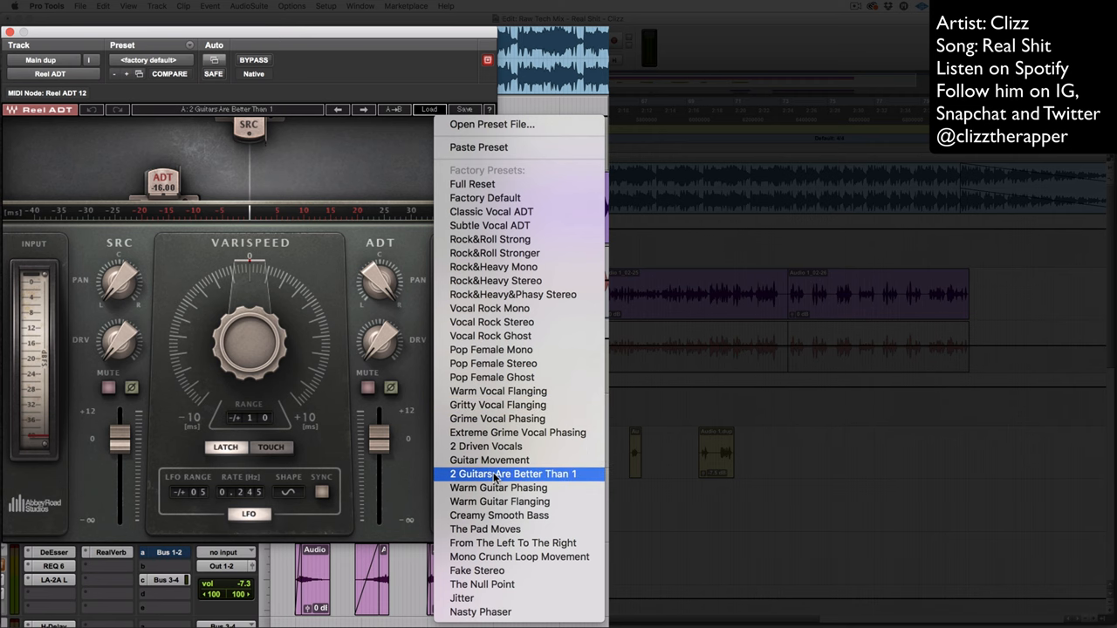
# Step: Load Reel ADT's '2 Guitars Are Better Than 1' preset and toggle its varispeed LFO modulation
pyautogui.click(520, 475)
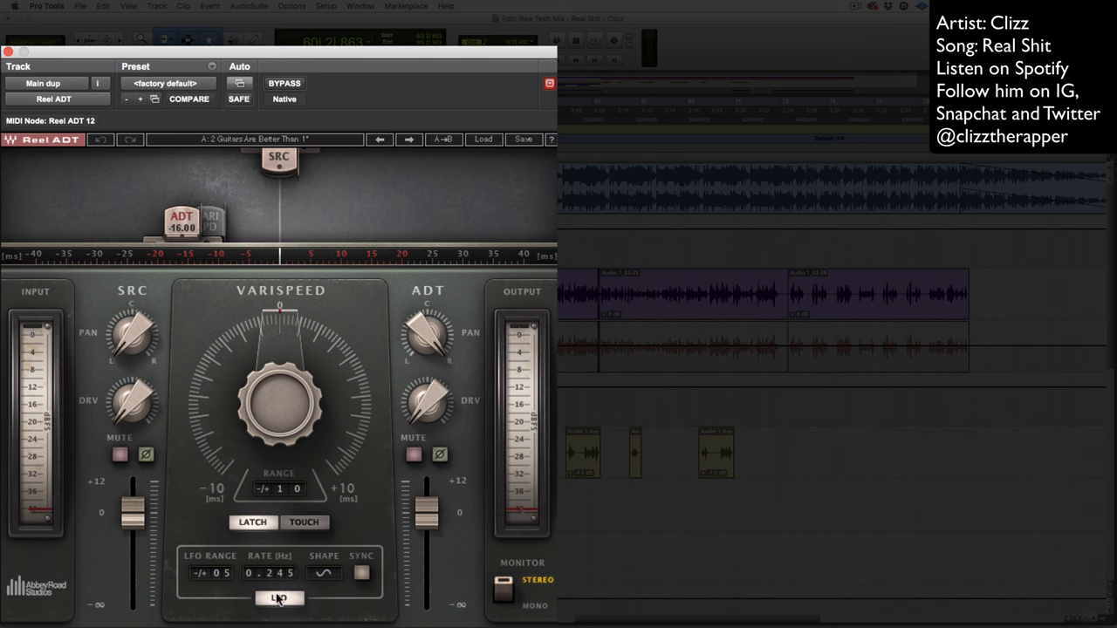
pyautogui.click(280, 599)
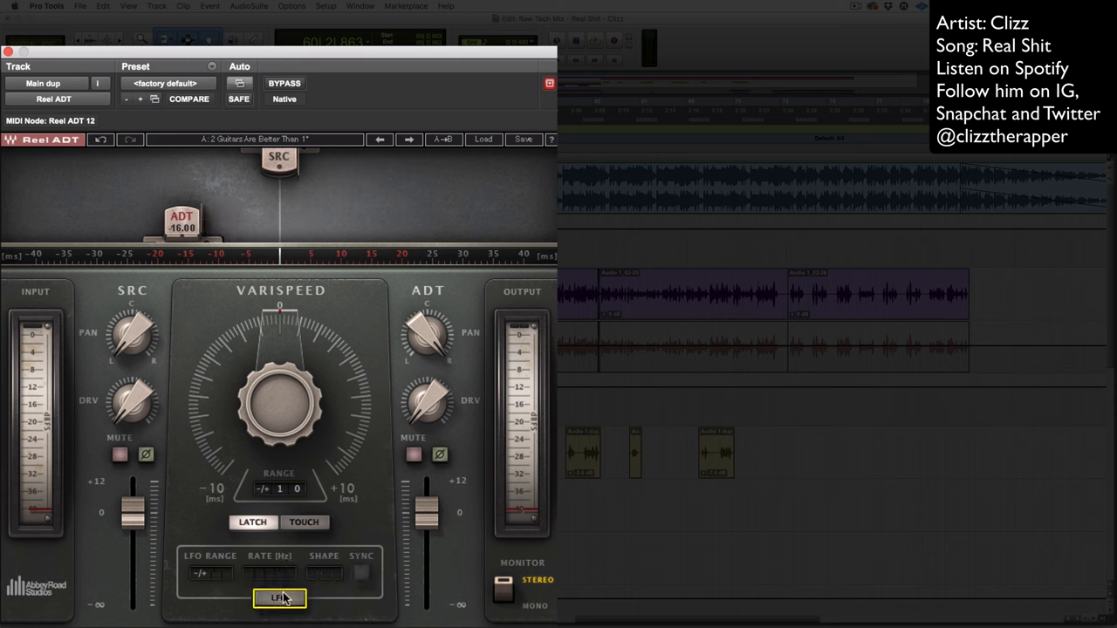
pyautogui.click(279, 601)
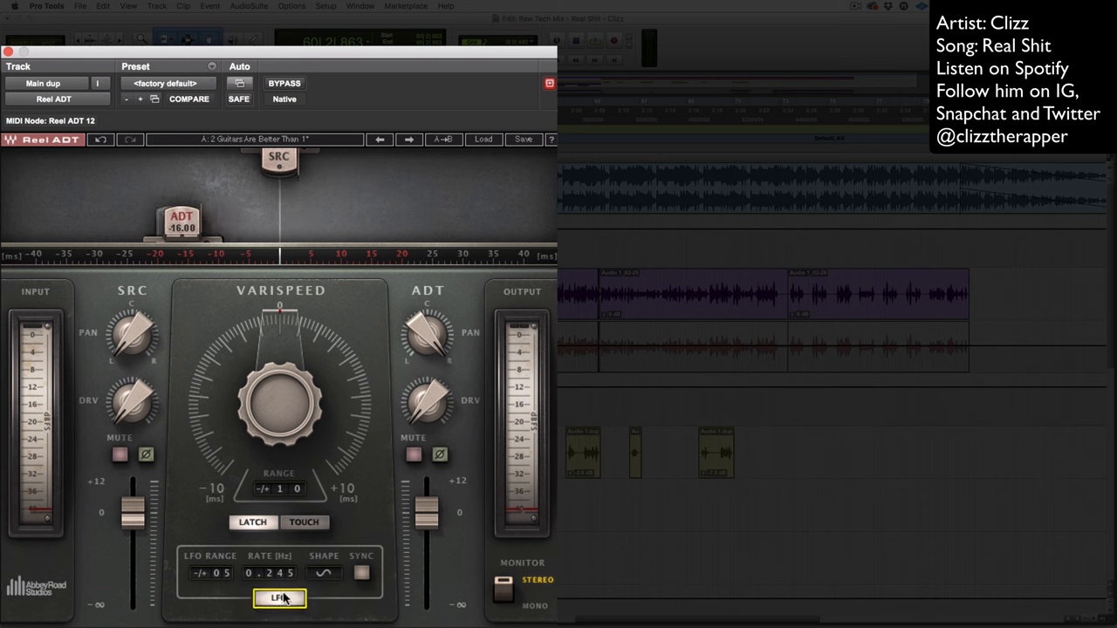
pyautogui.moveTo(251, 288)
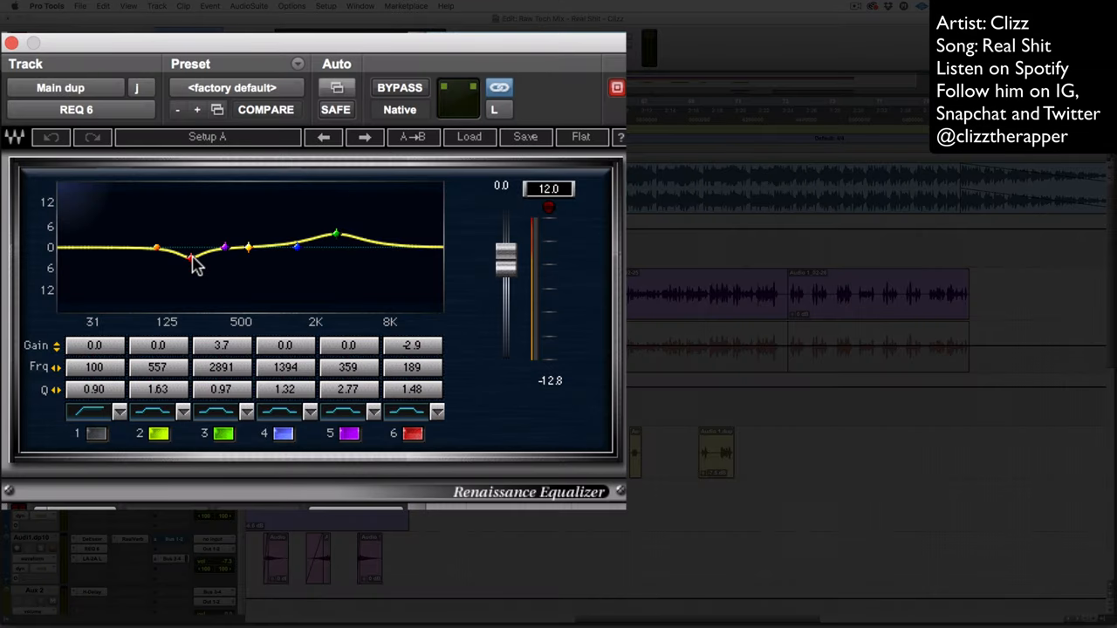
pyautogui.moveTo(191, 271)
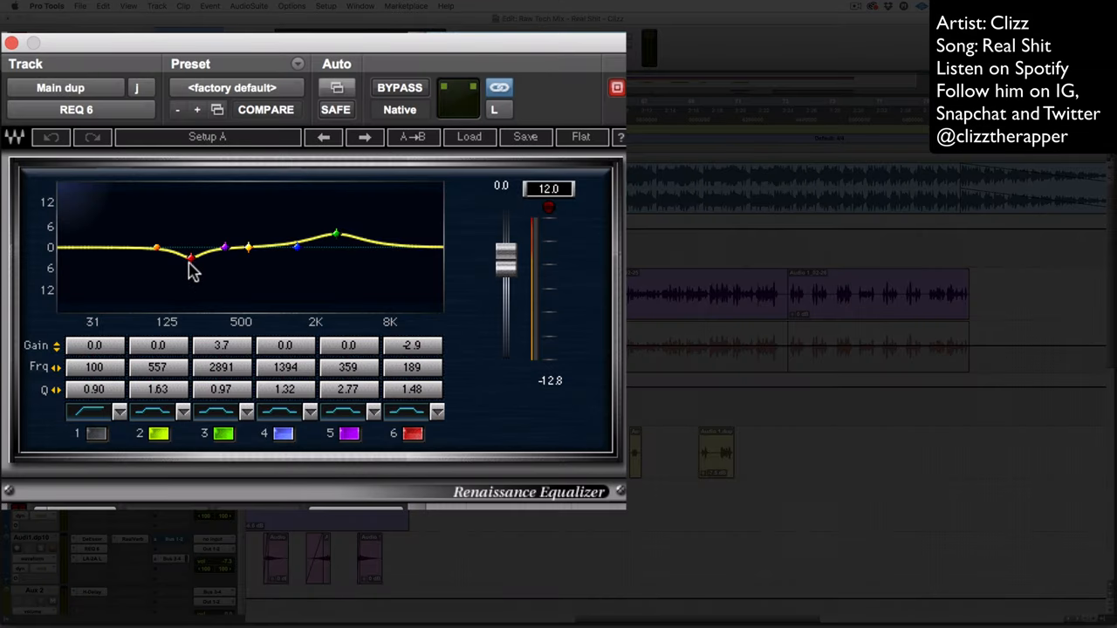
pyautogui.moveTo(339, 251)
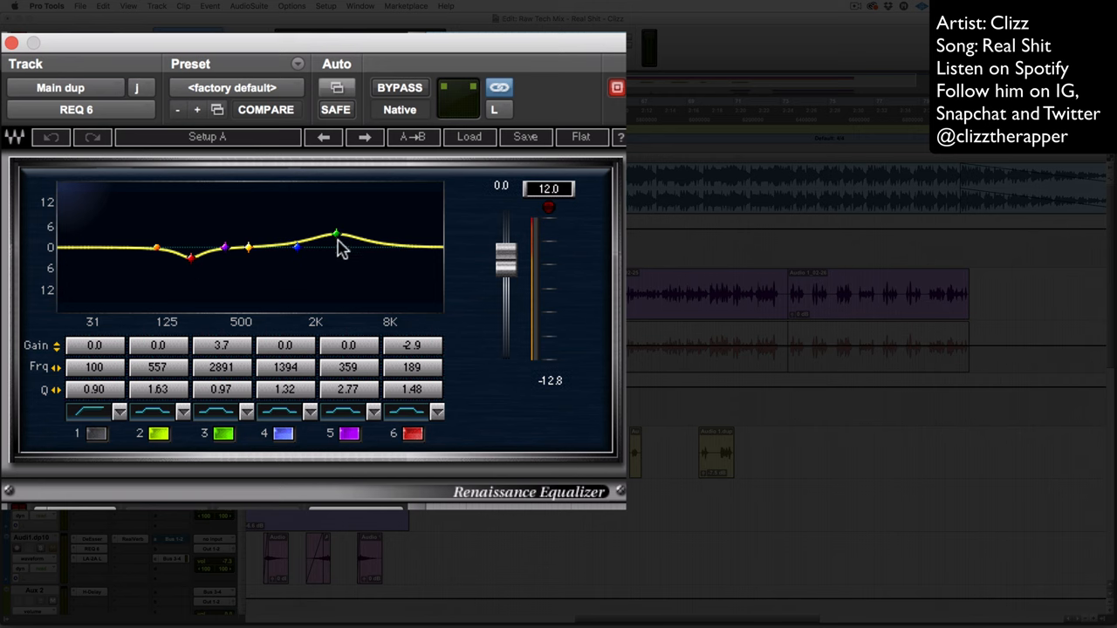